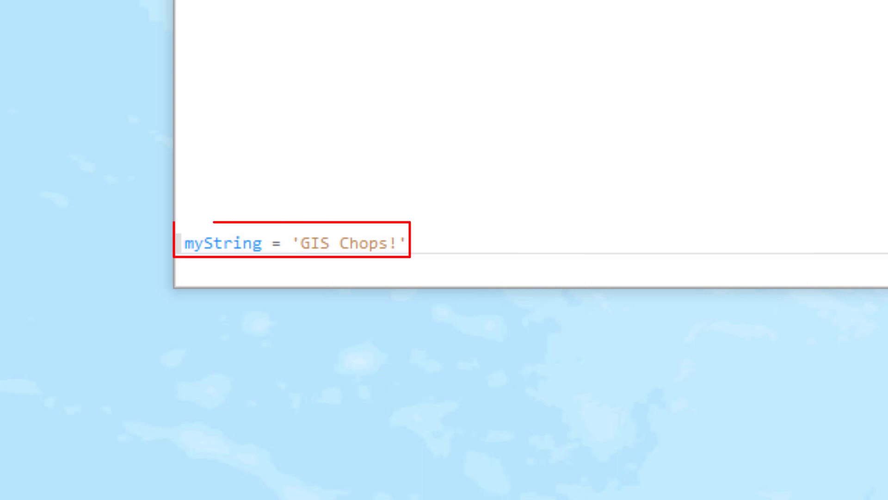
# Step: Print myString whole, then its character at index 2, returning S
pyautogui.write('p')
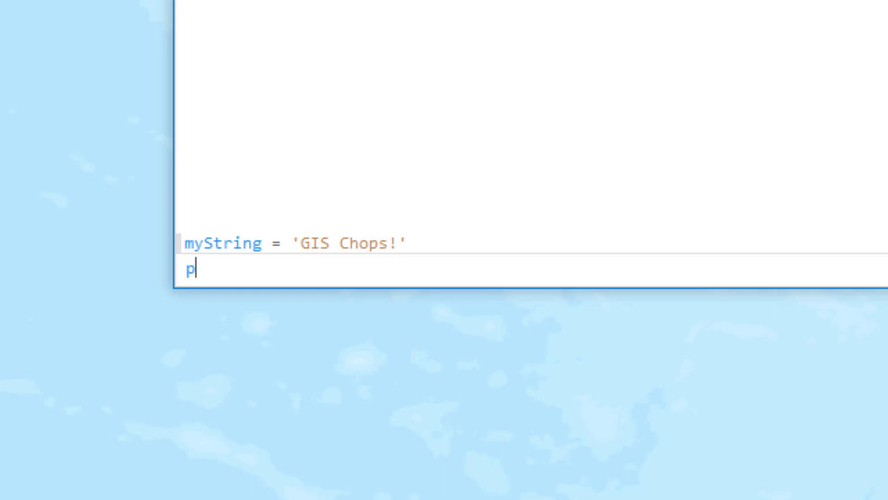
pyautogui.write('rint(m')
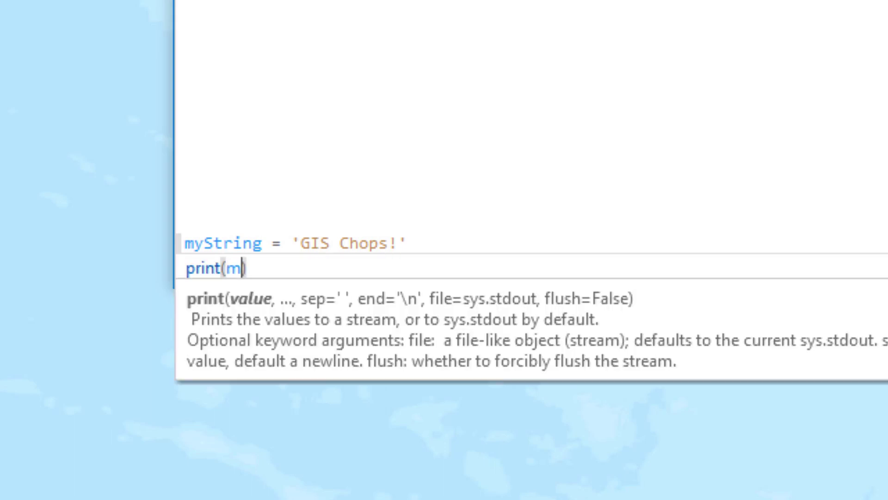
pyautogui.write('yString')
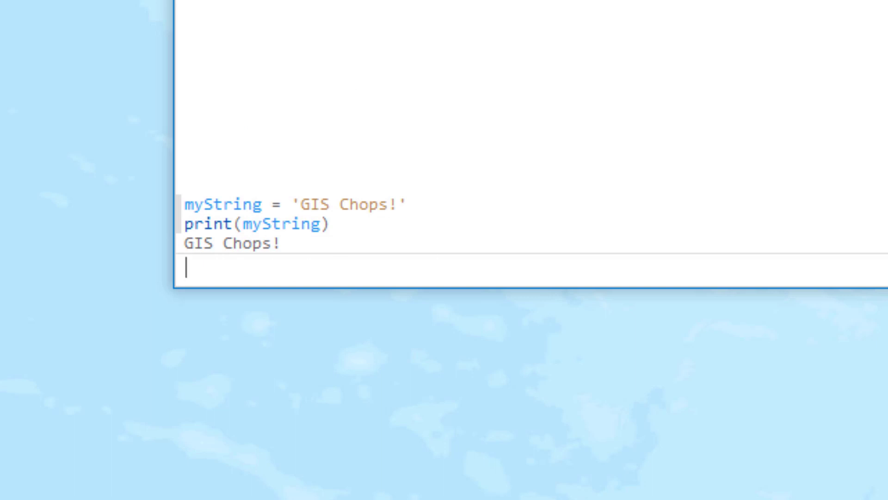
pyautogui.write('print()')
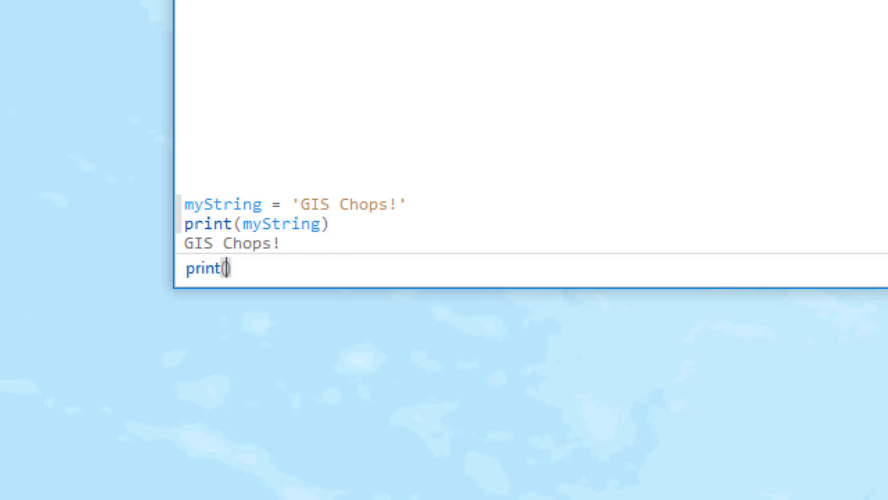
pyautogui.write('myStrin')
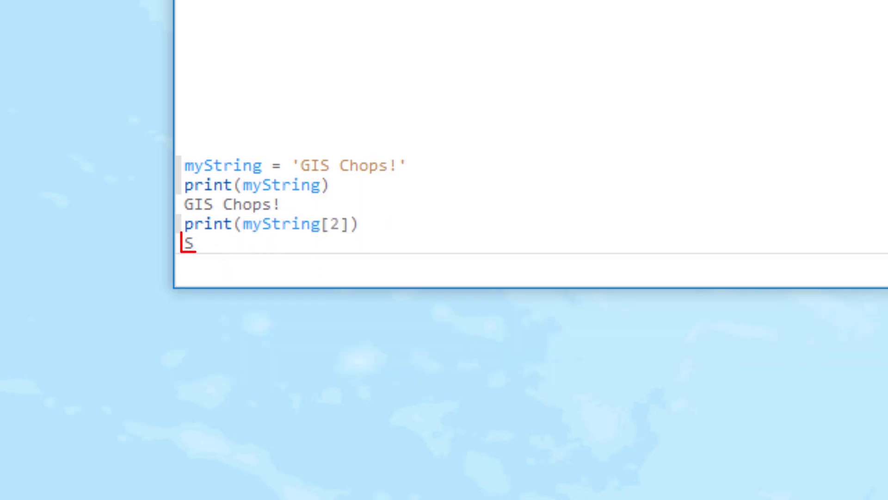
pyautogui.click(322, 222)
pyautogui.write('prin')
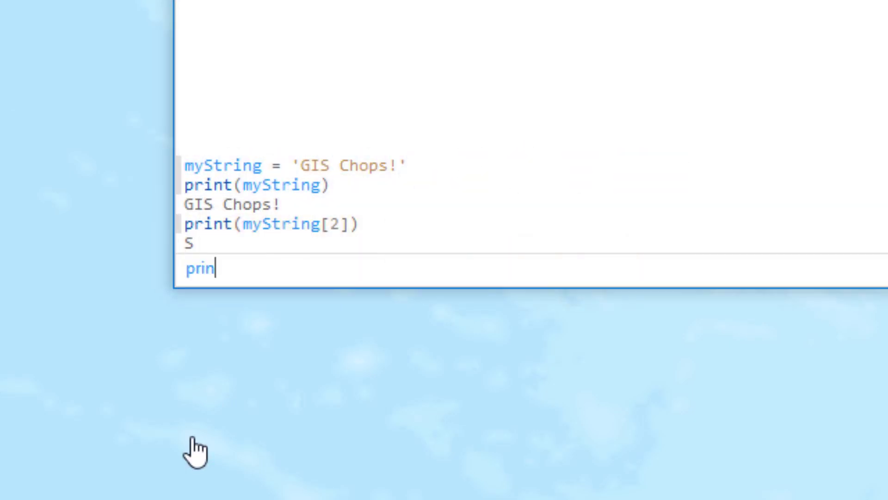
# Step: Print myString[6], returning o
pyautogui.write('t(myString')
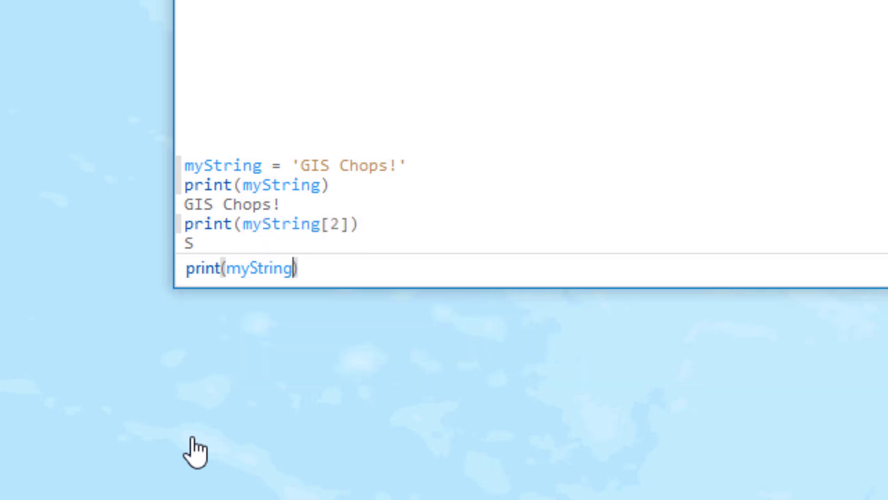
pyautogui.write('[6]')
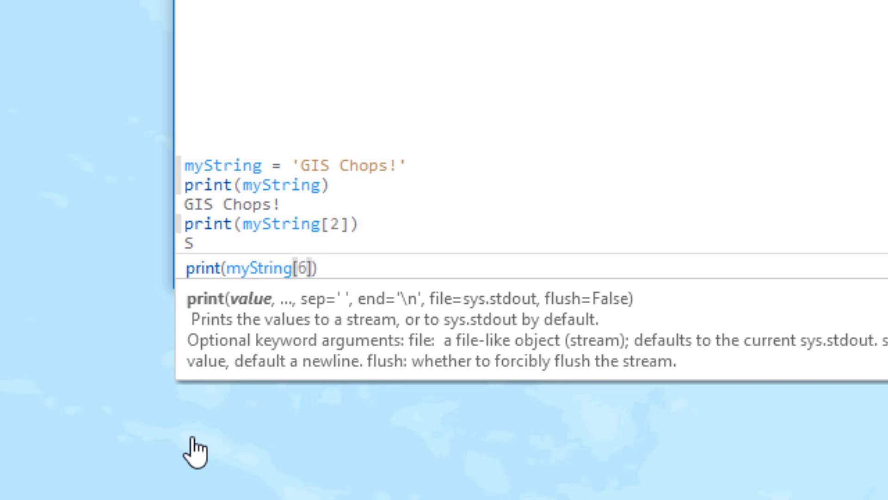
pyautogui.press('Return')
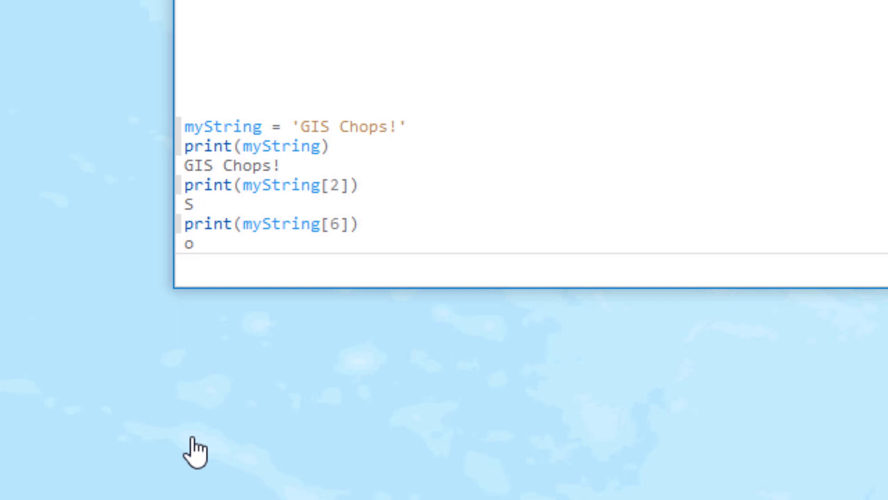
pyautogui.press('Return')
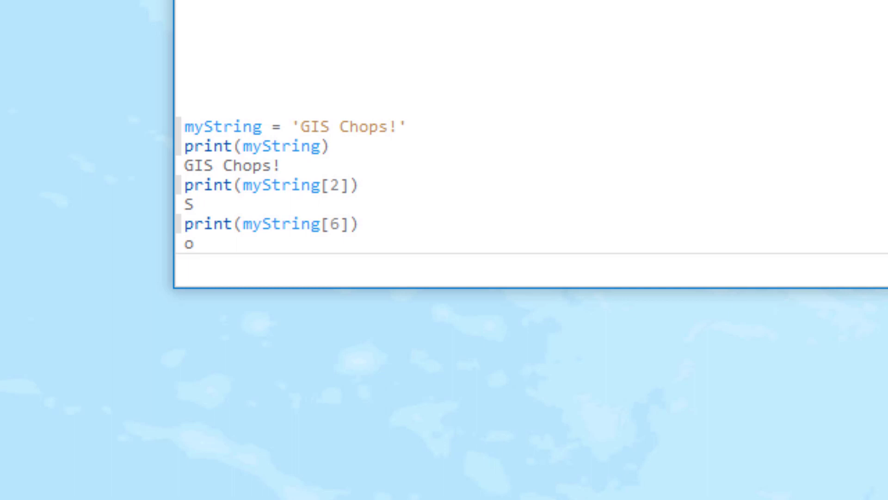
# Step: Print the slice myString[4:9], returning Chops
pyautogui.write('print(')
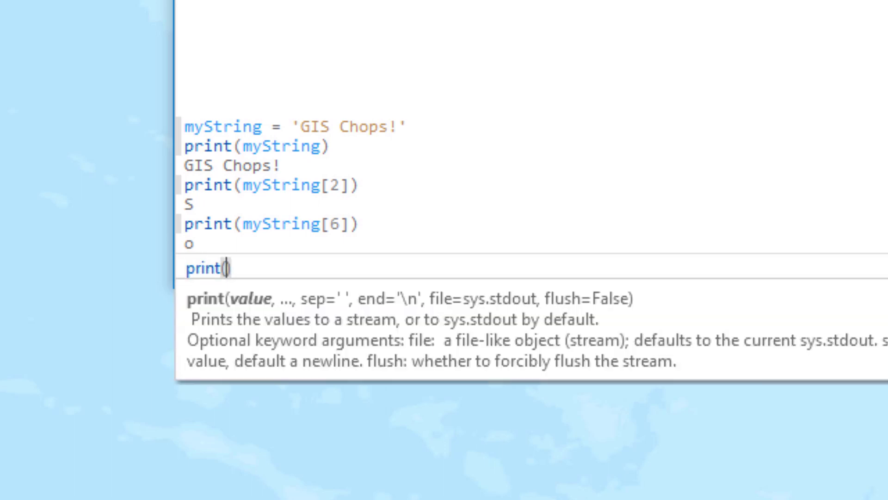
pyautogui.write('myString[')
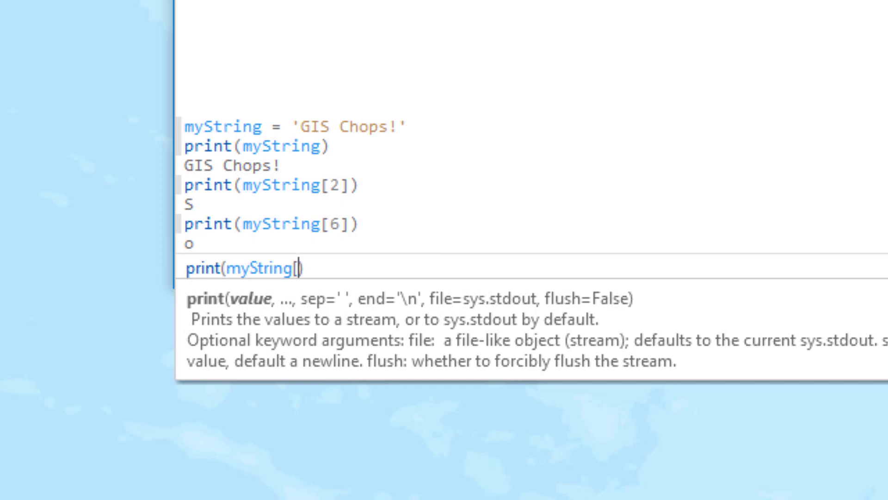
pyautogui.write('4]')
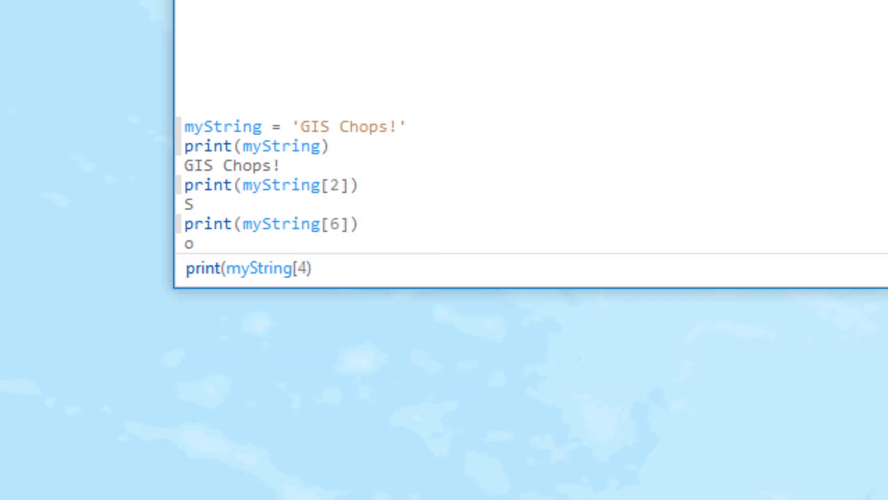
pyautogui.write(':9]')
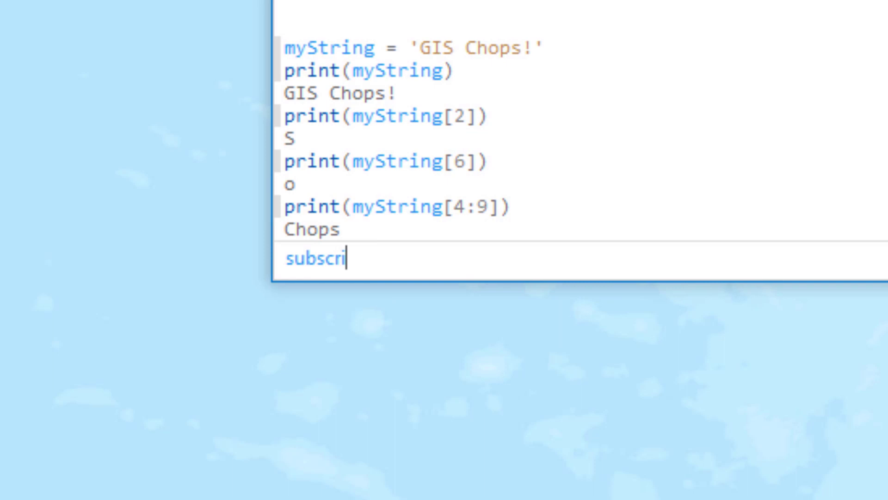
# Step: Define subscribe = 'Subscribe to GIS Chops!'
pyautogui.write("be = 'Subsc")
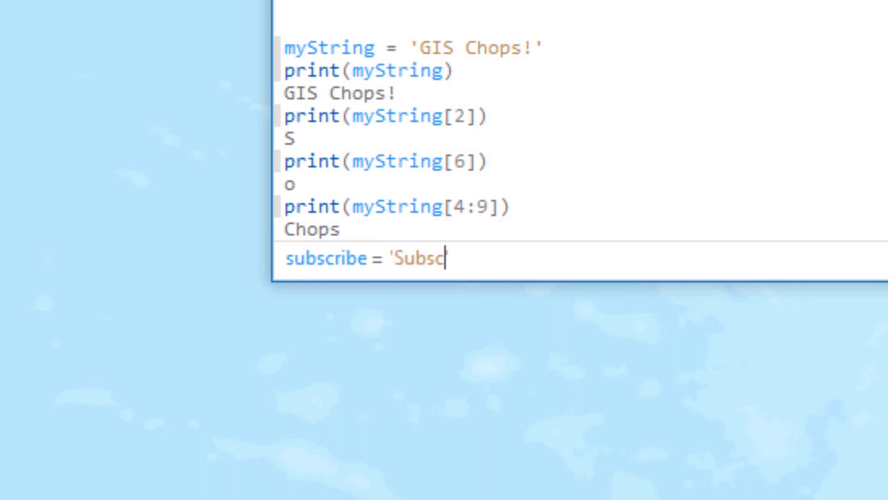
pyautogui.write('ribe to GIS Chops!')
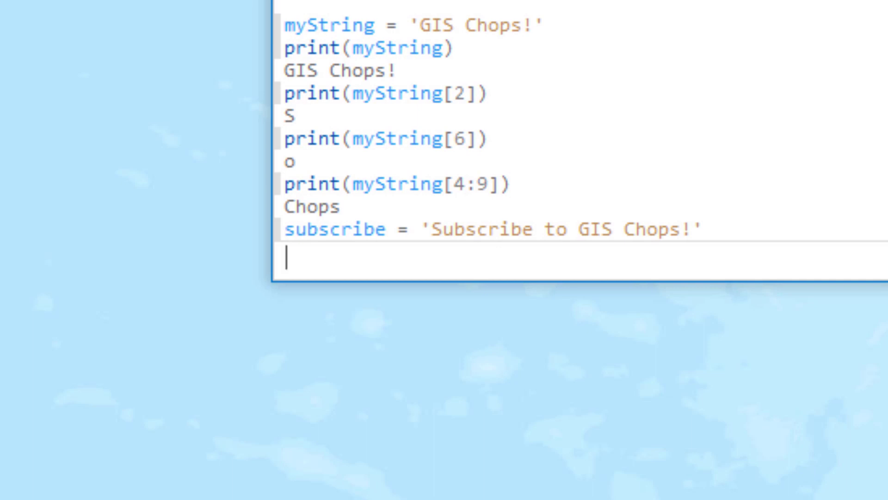
# Step: Print subscribe[:9], returning Subscribe
pyautogui.write('print(sub')
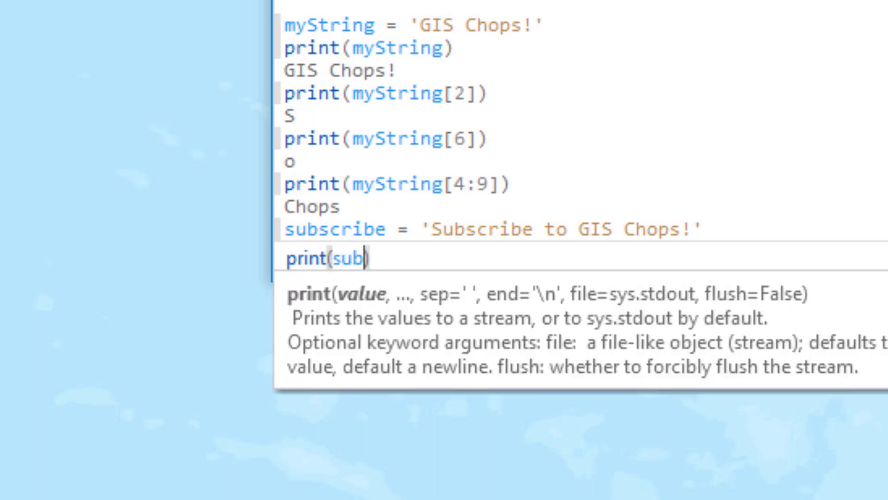
pyautogui.write('scribe')
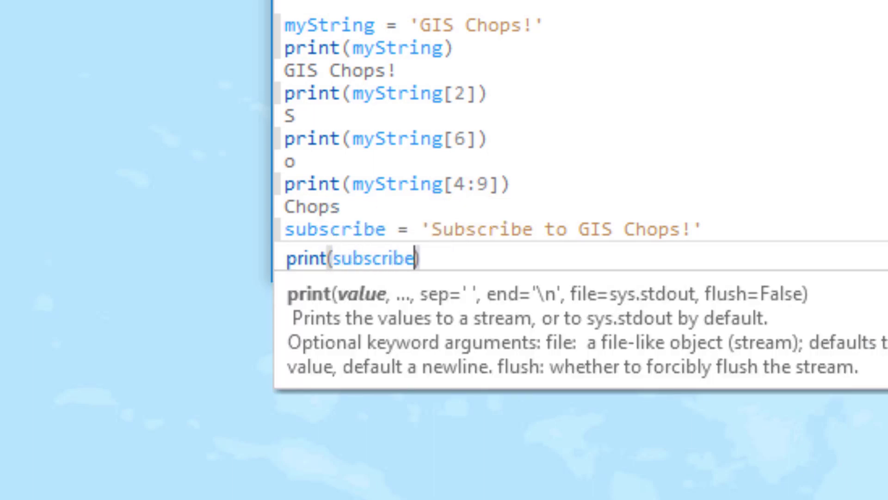
pyautogui.write('[:9]')
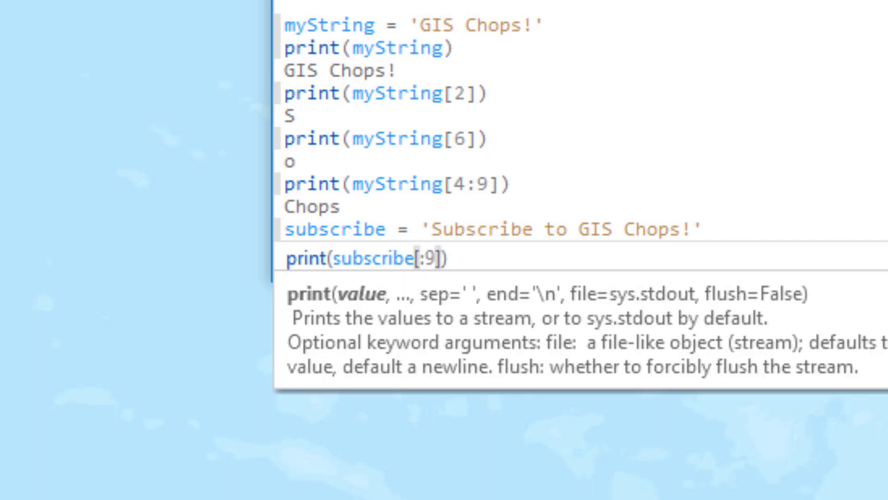
pyautogui.press('Return')
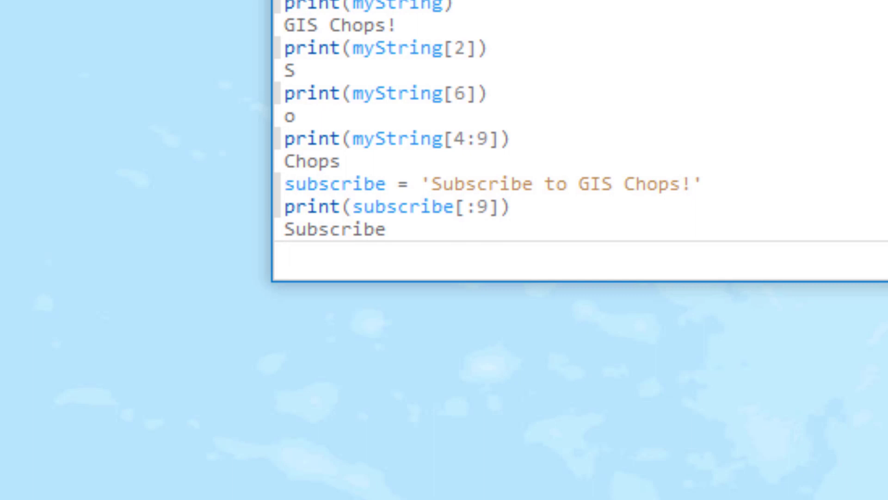
# Step: Print subscribe[13:], returning GIS Chops!
pyautogui.write('print(s')
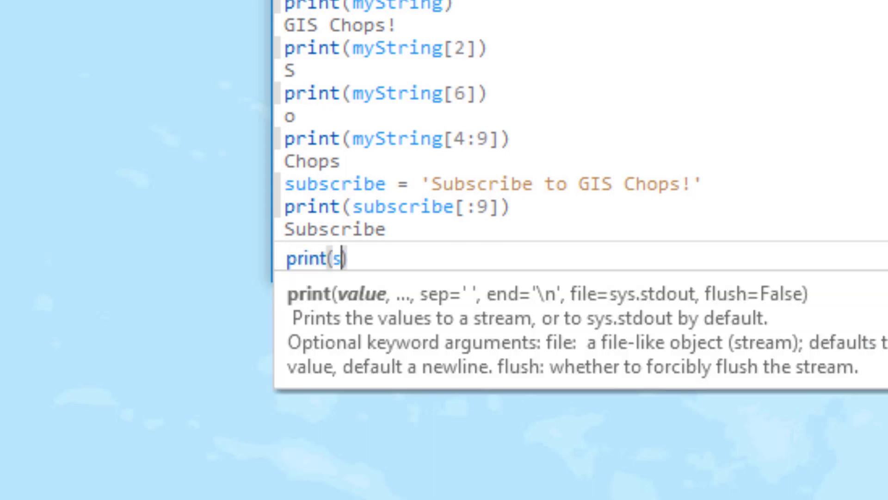
pyautogui.write('ubscribe[')
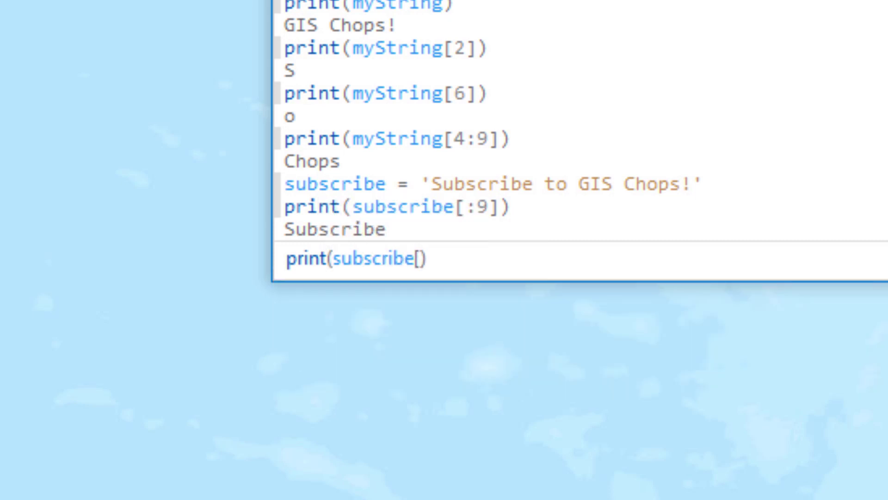
pyautogui.write('13')
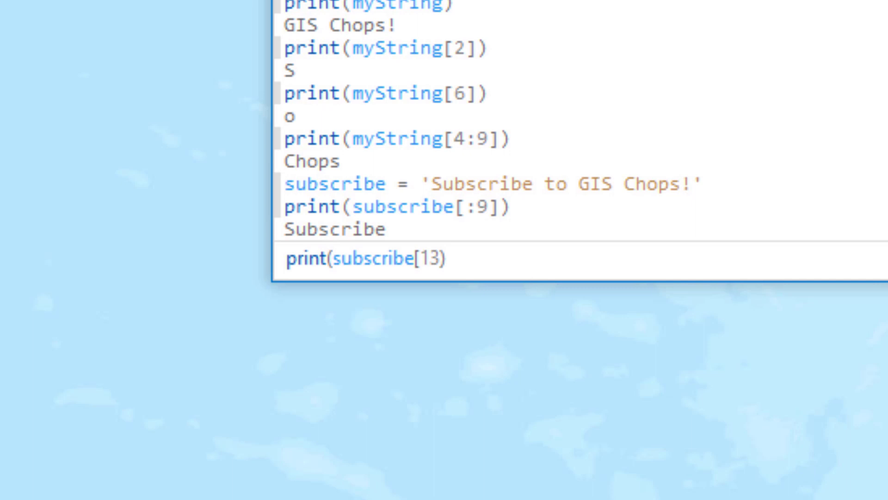
pyautogui.write(':')
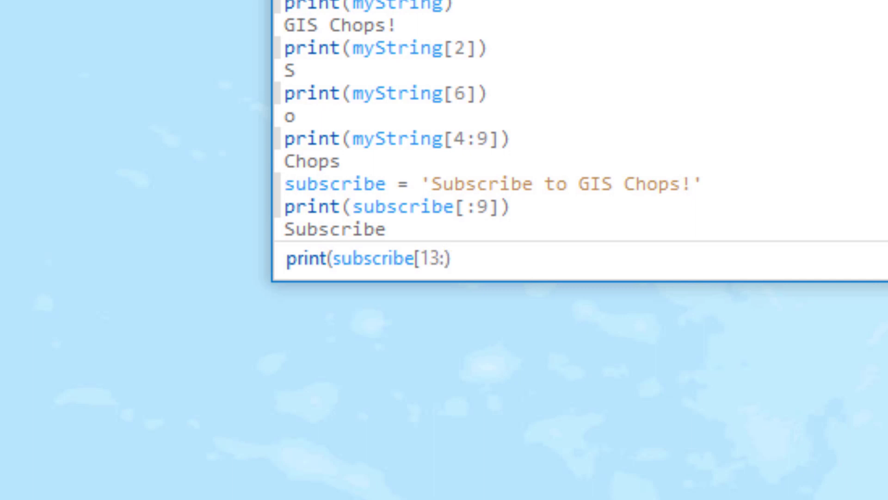
pyautogui.press('Return')
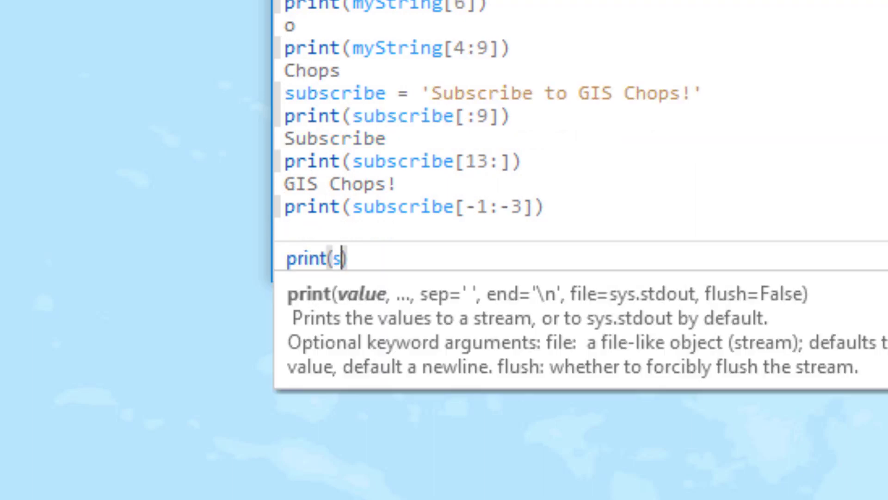
# Step: Print subscribe[-3:-1], returning ps
pyautogui.write('ubscribe[-3:-1')
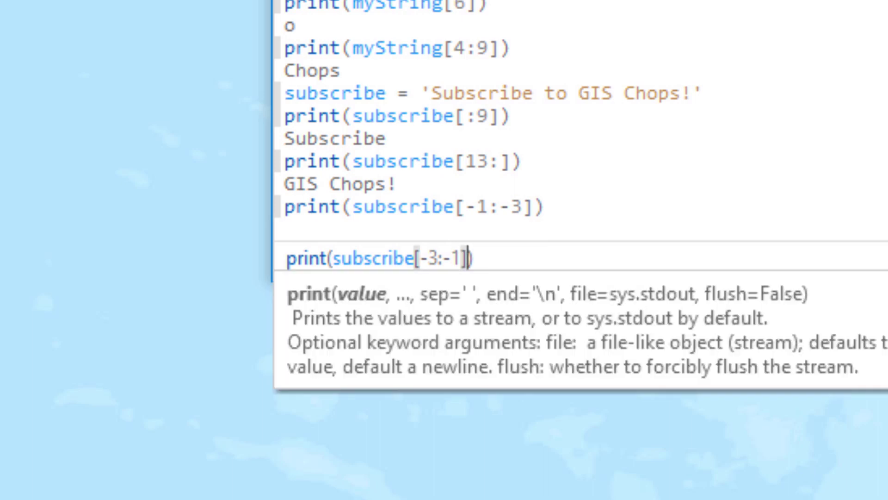
pyautogui.press('Return')
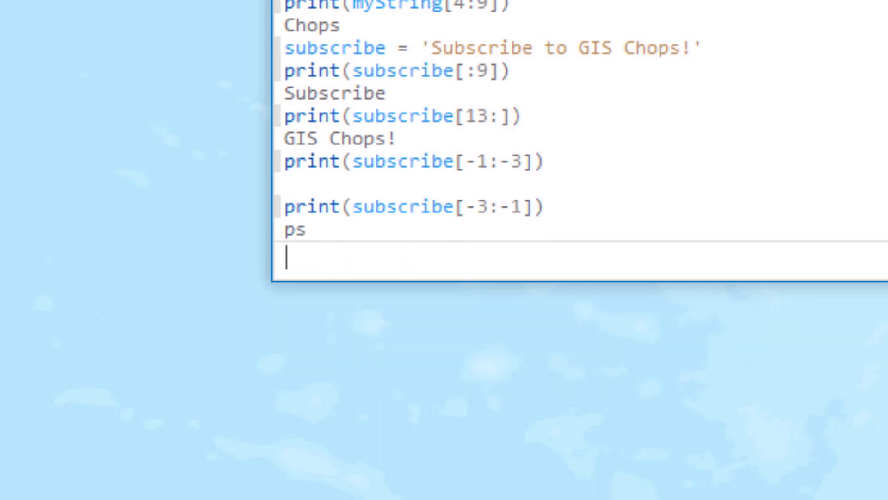